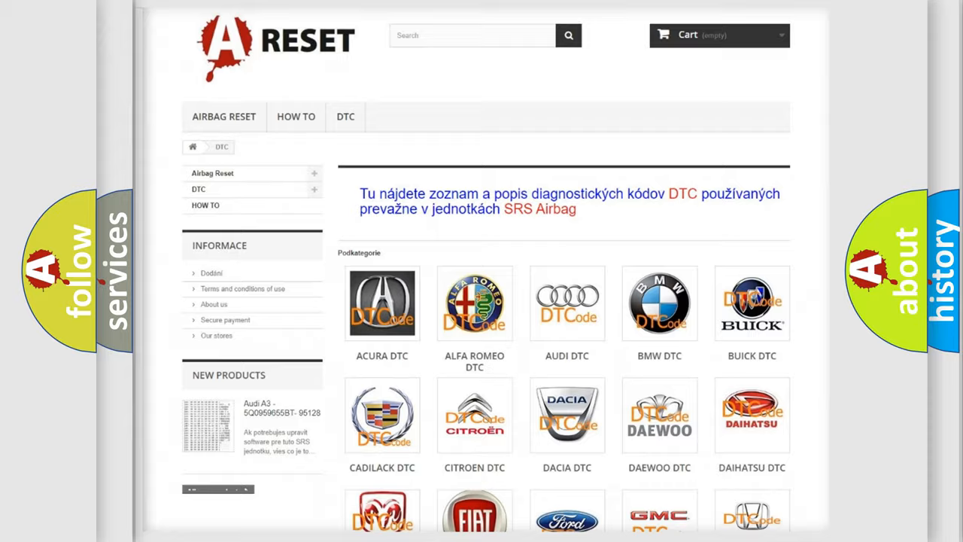
Navigate from the DTC category page into the Toyota subcategory and scan its list of SRS airbag codes
scroll(down, 3)
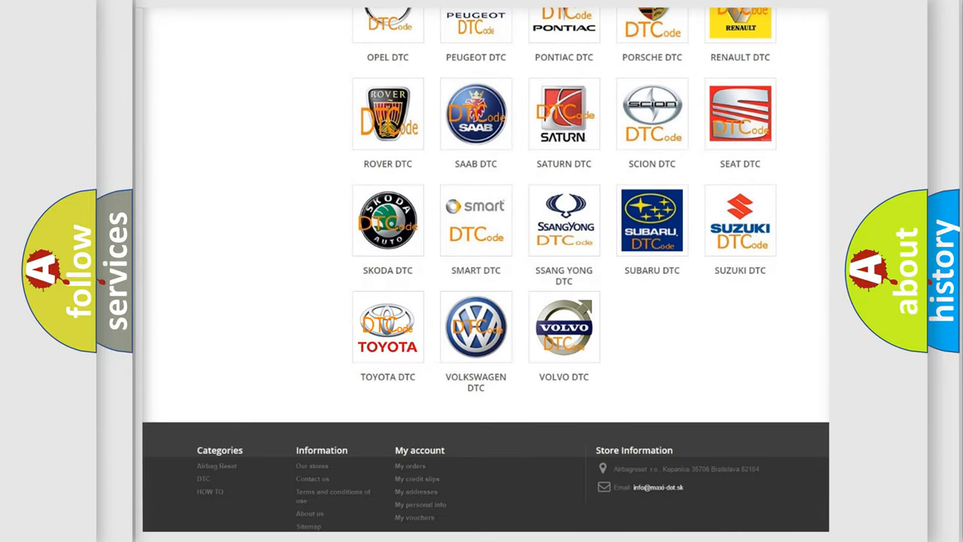
click(389, 327)
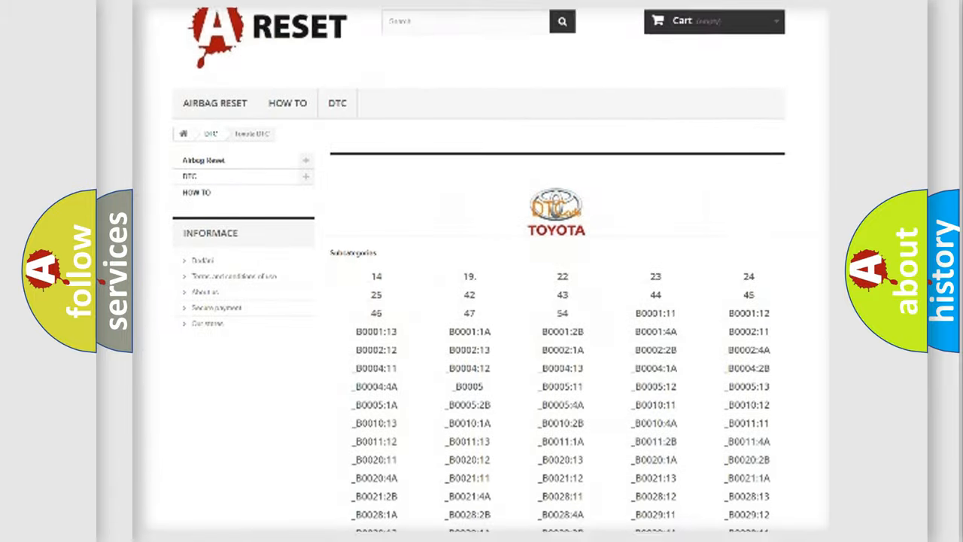
scroll(down, 3)
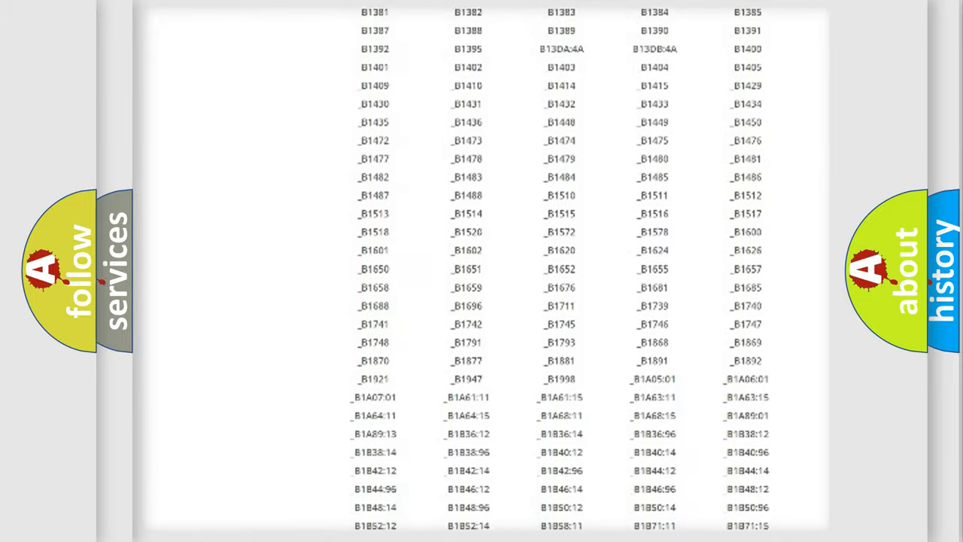